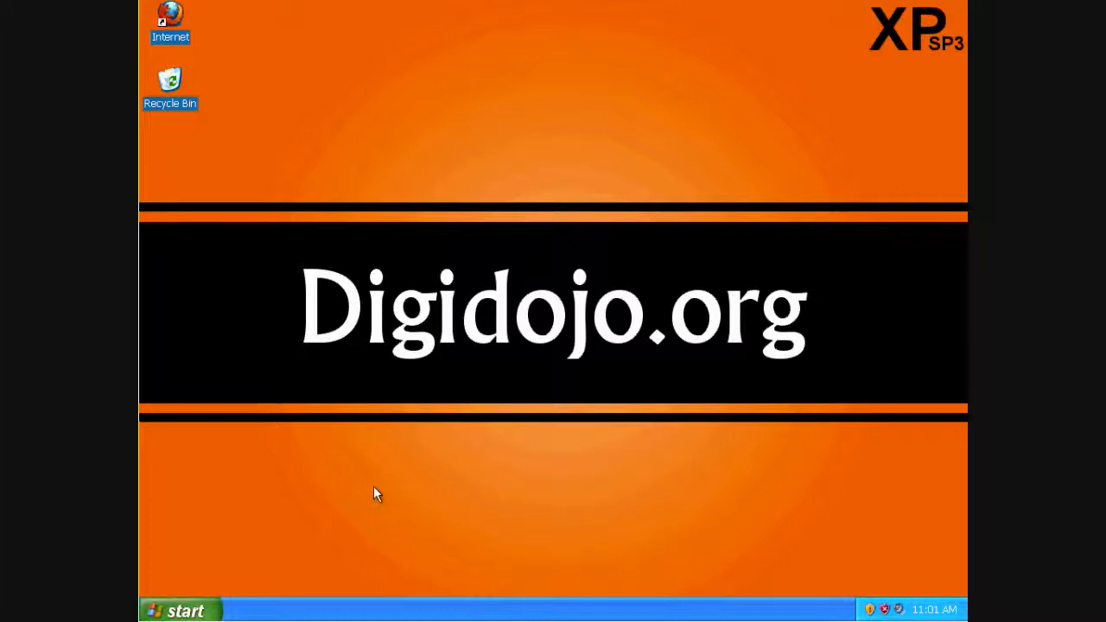
pyautogui.moveTo(190, 608)
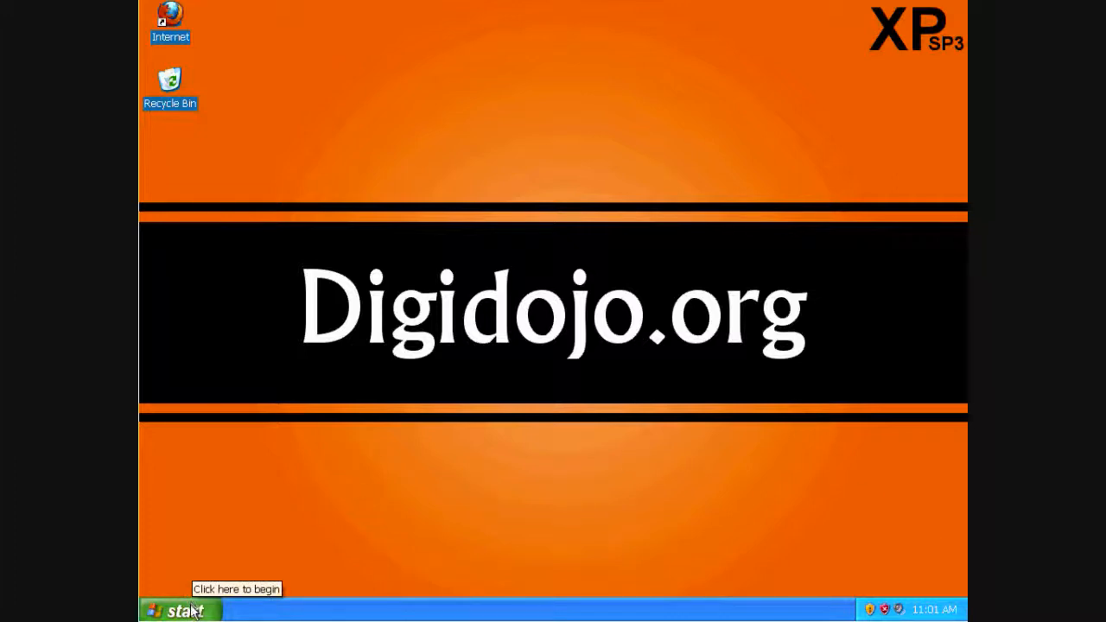
# - Bring up Control Panel from the Start menu with all settings icons visible
pyautogui.click(180, 608)
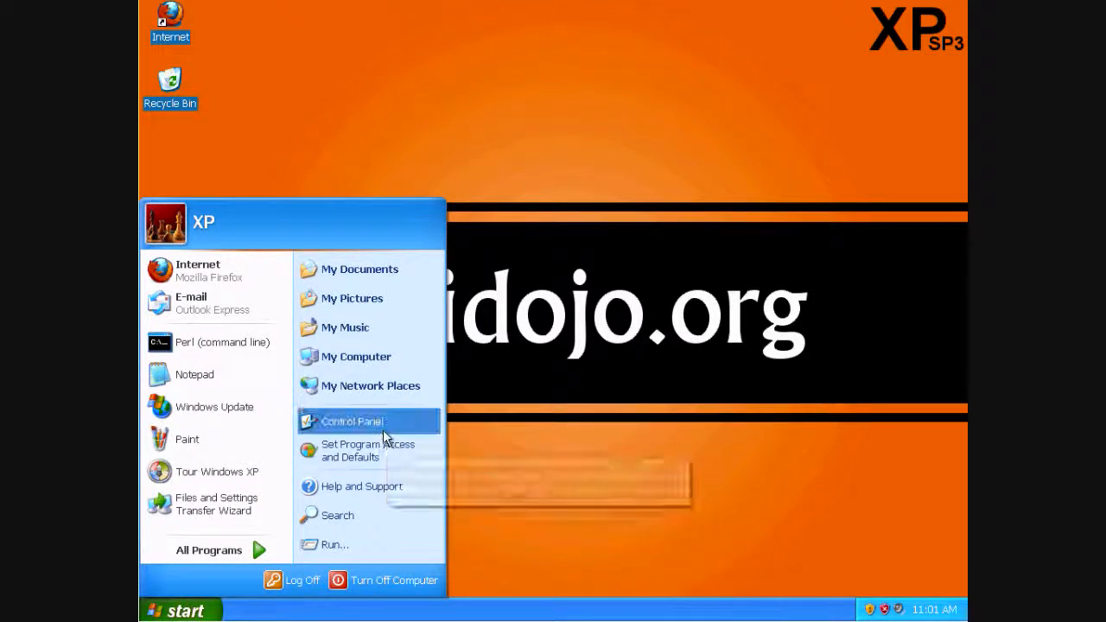
pyautogui.click(351, 422)
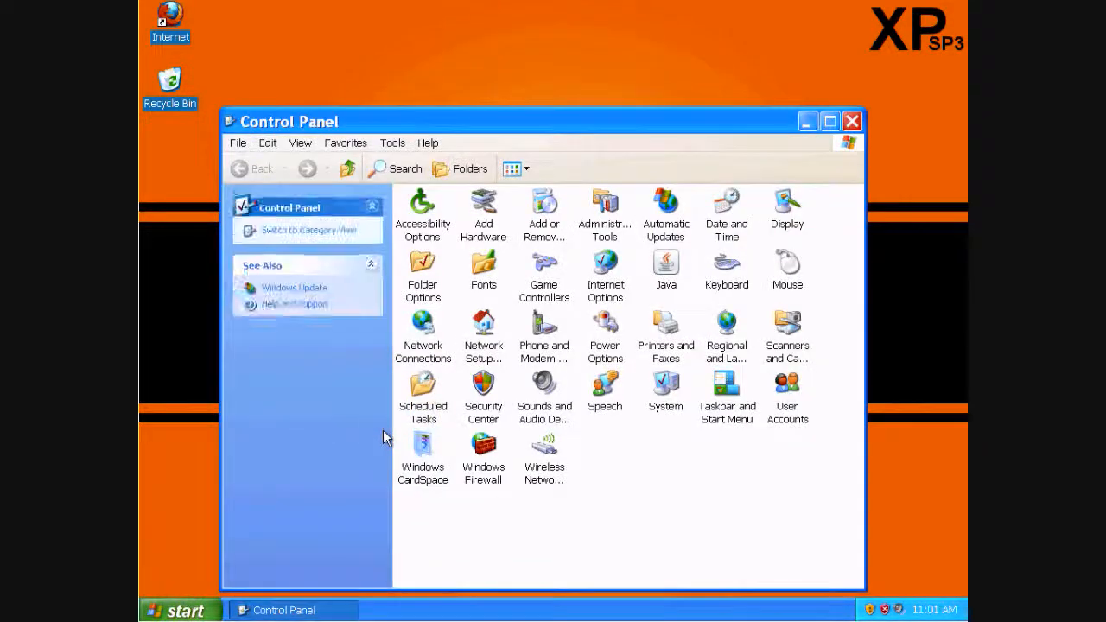
pyautogui.moveTo(480, 445)
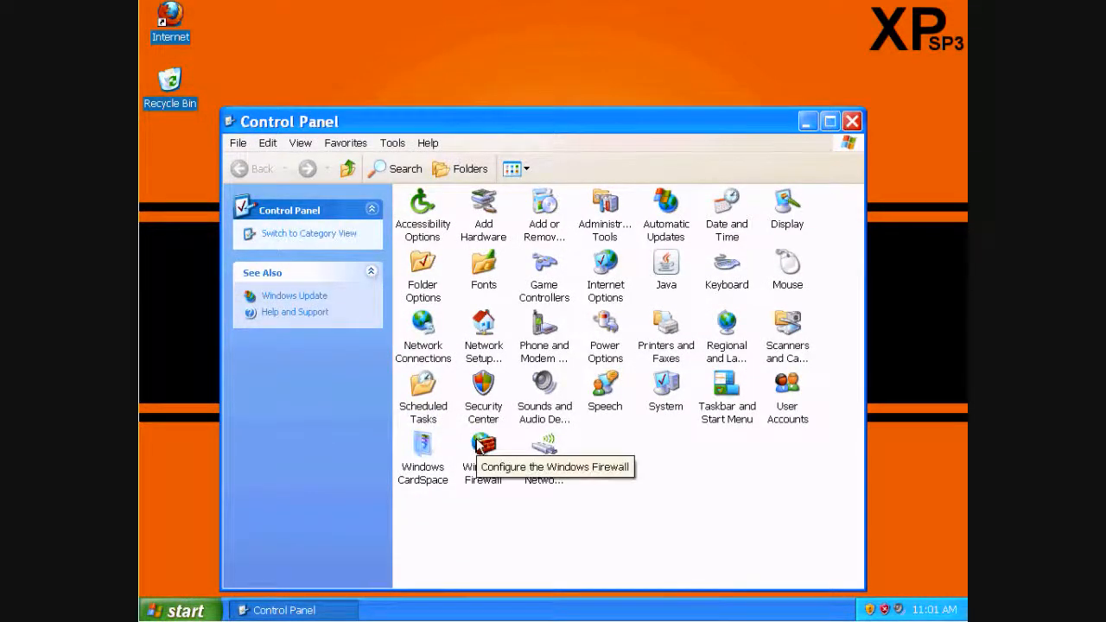
# - Set Windows Firewall to Off (not recommended) and confirm, triggering the at-risk warning
pyautogui.doubleClick(484, 449)
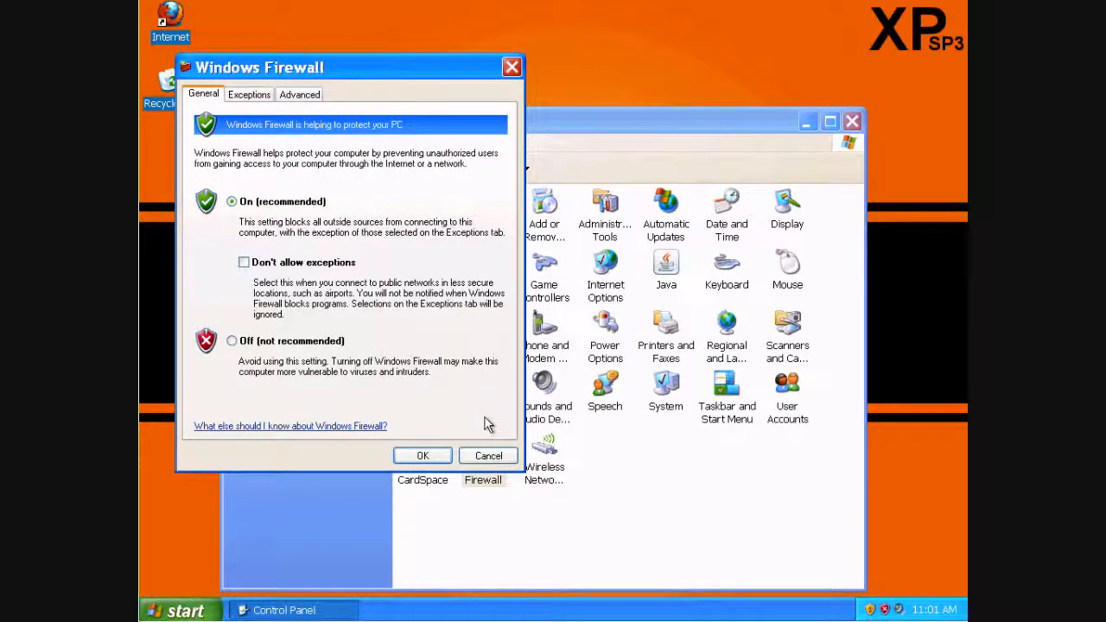
pyautogui.moveTo(514, 423)
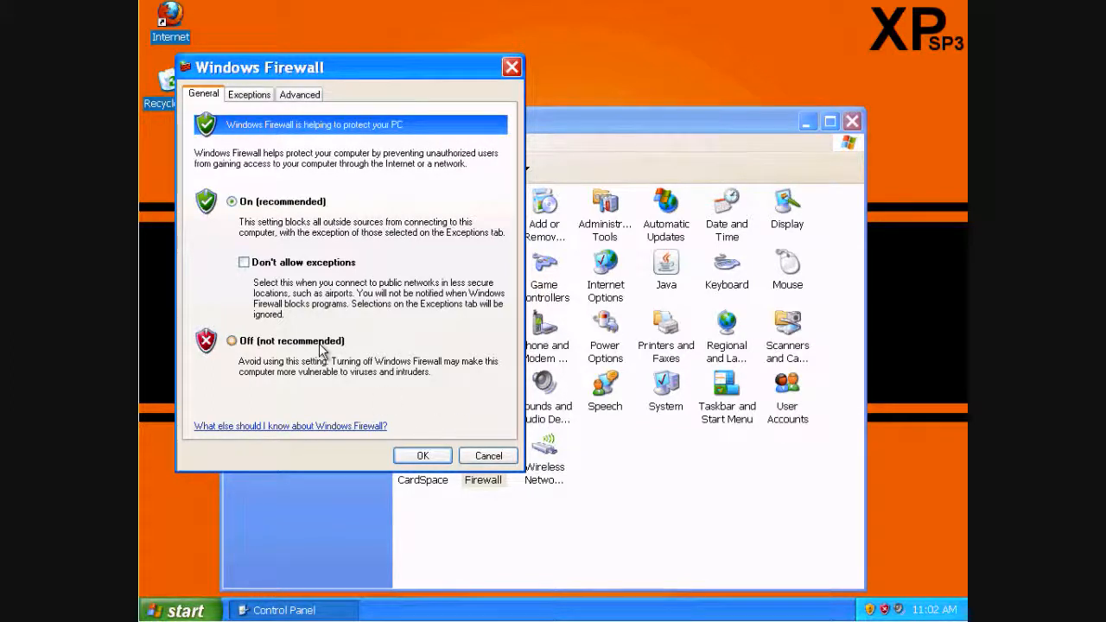
pyautogui.click(232, 339)
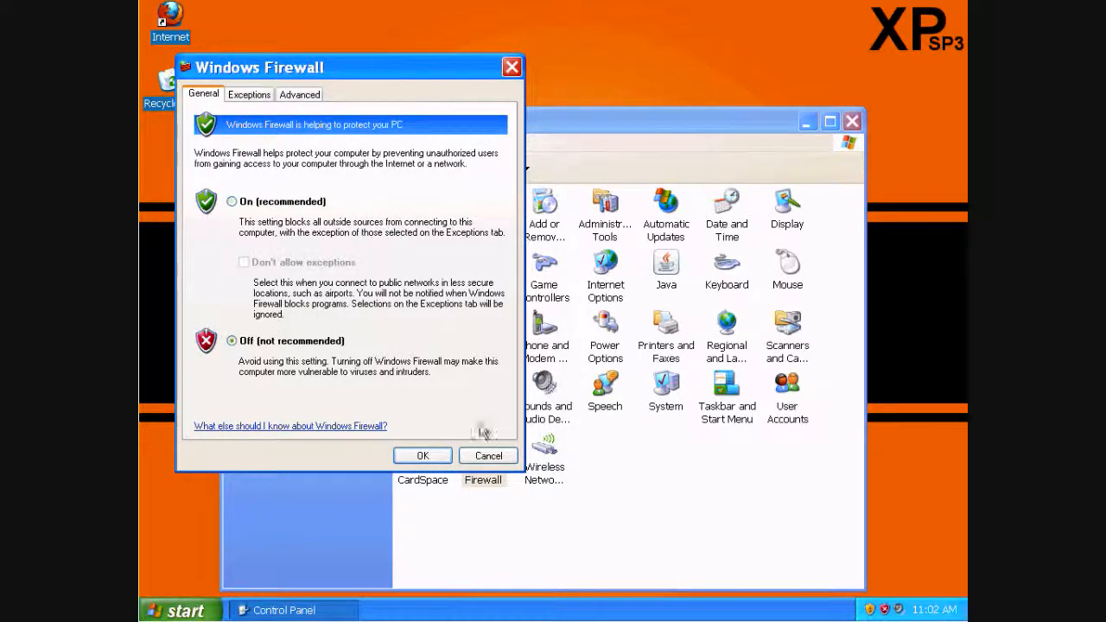
pyautogui.moveTo(421, 456)
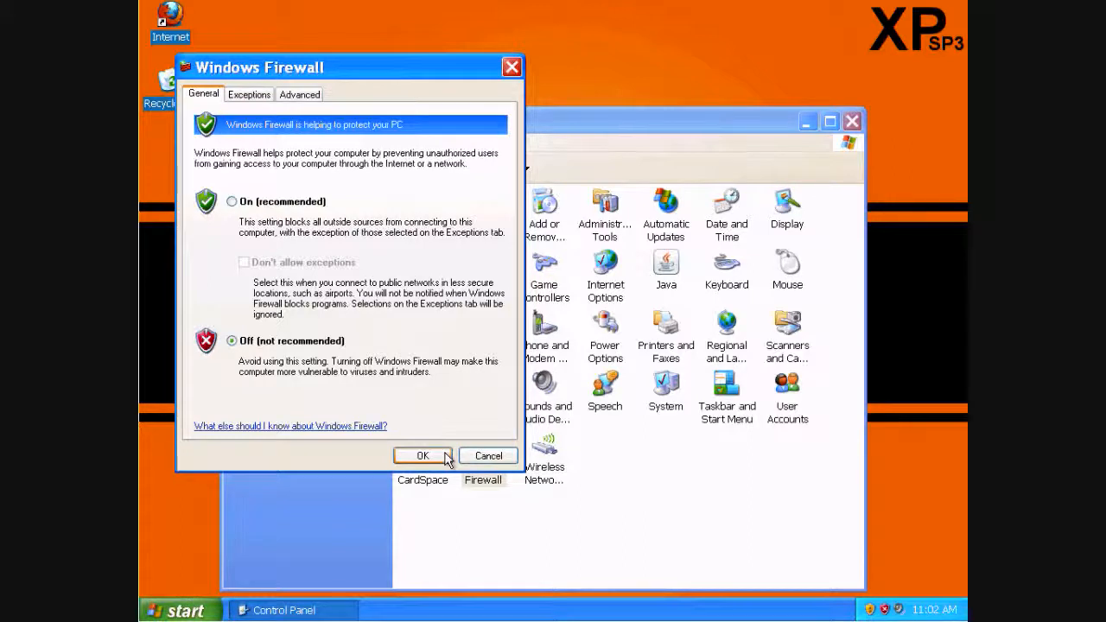
pyautogui.click(421, 456)
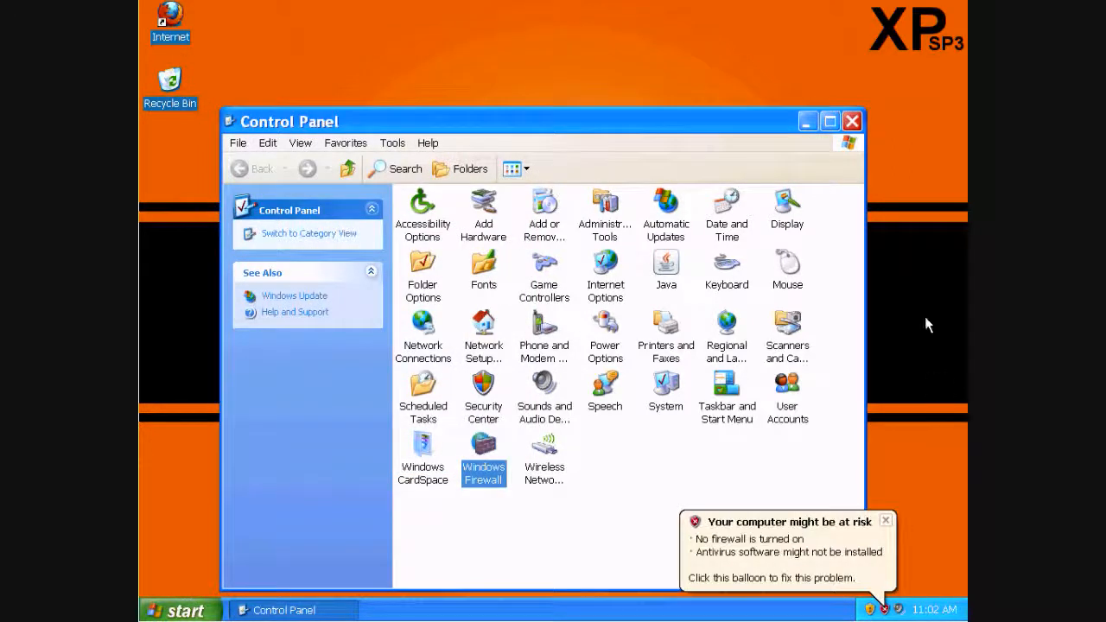
# - Close Control Panel and dismiss the computer-at-risk security balloon
pyautogui.click(849, 121)
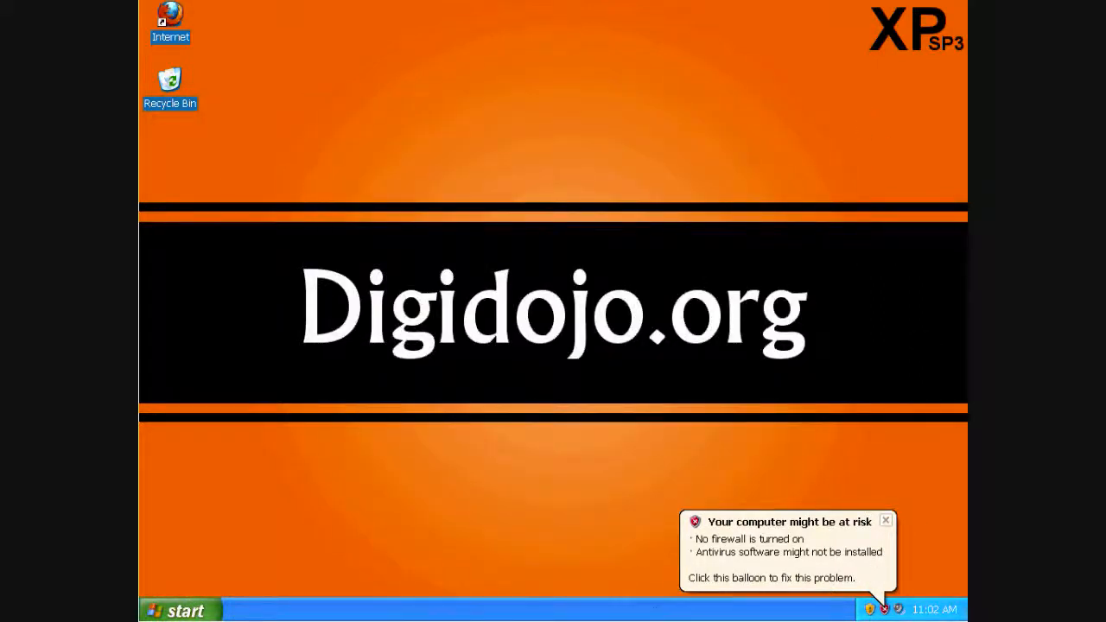
pyautogui.moveTo(926, 567)
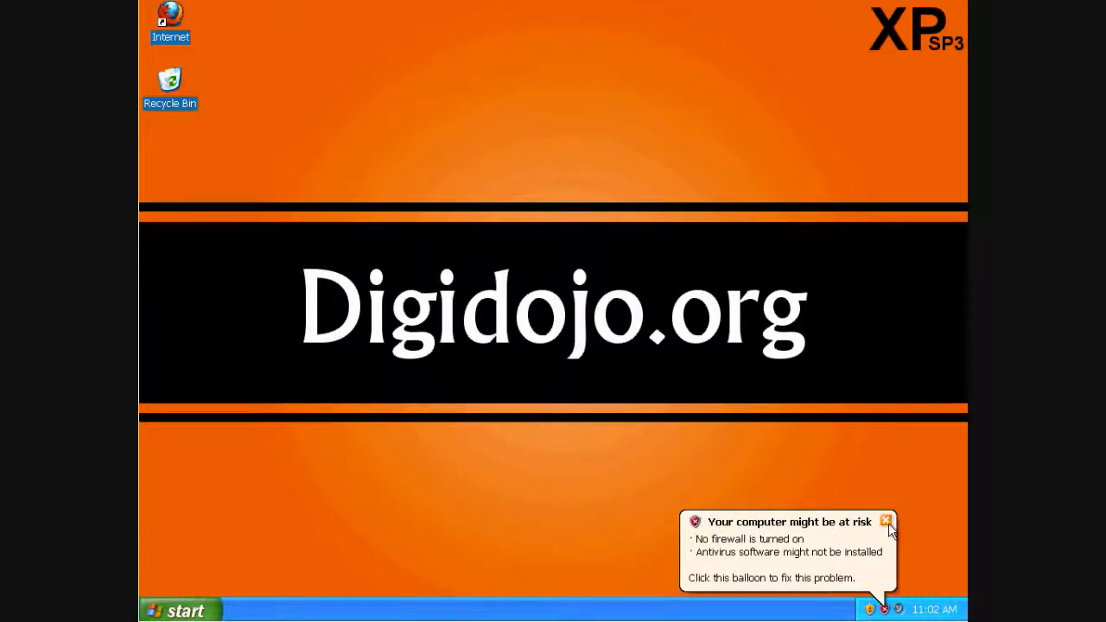
pyautogui.click(886, 522)
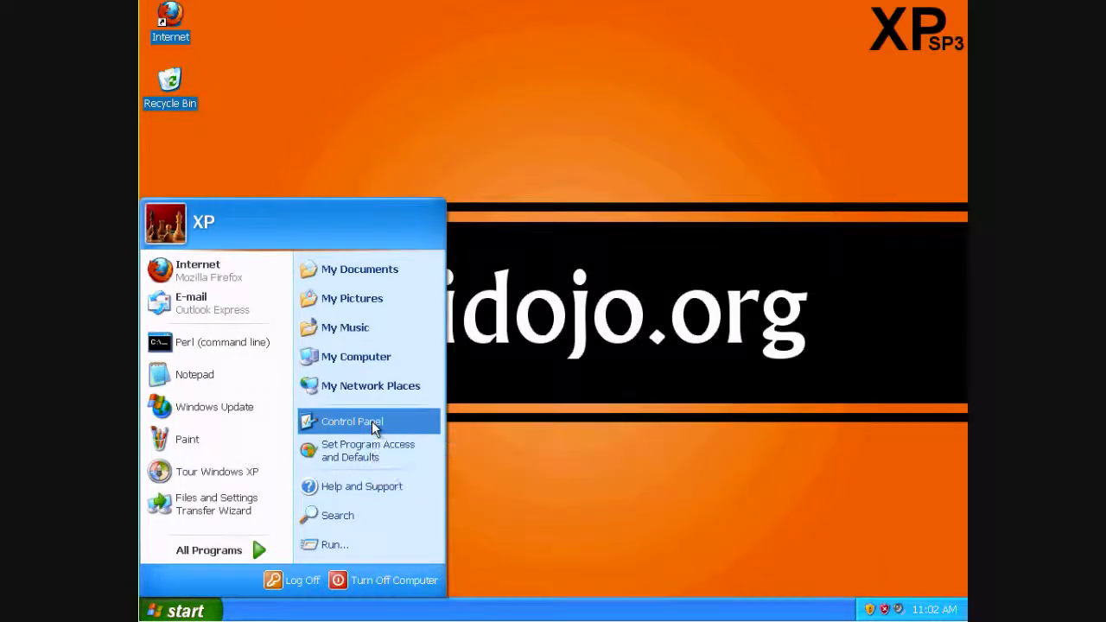
# - Reopen Windows Firewall from Control Panel, set it to On (recommended) and confirm
pyautogui.click(352, 421)
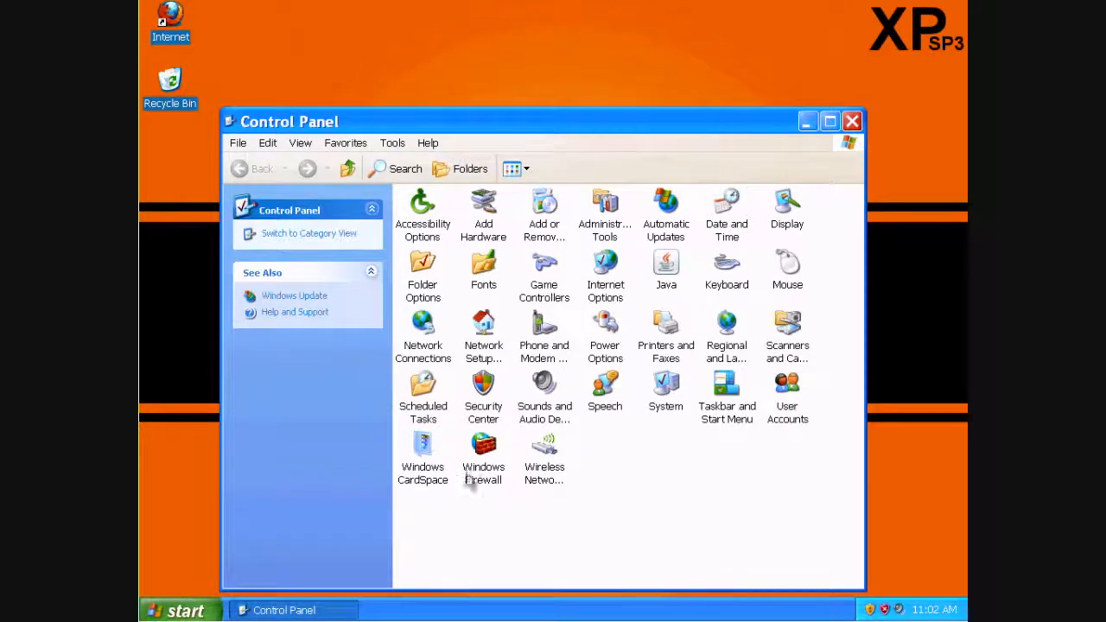
pyautogui.doubleClick(484, 446)
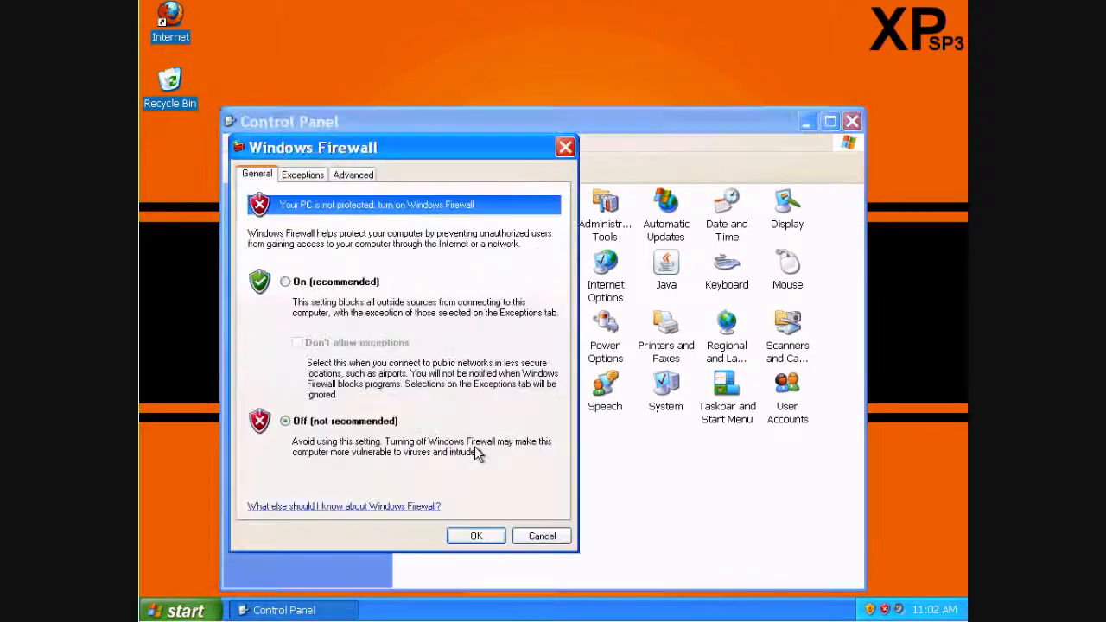
pyautogui.moveTo(322, 283)
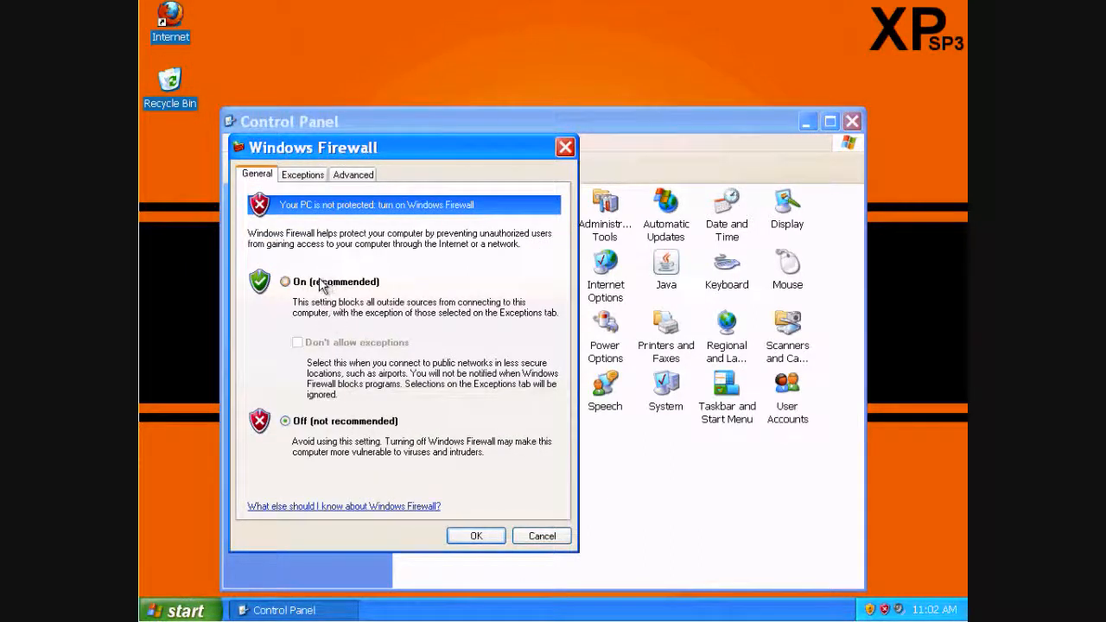
pyautogui.click(285, 282)
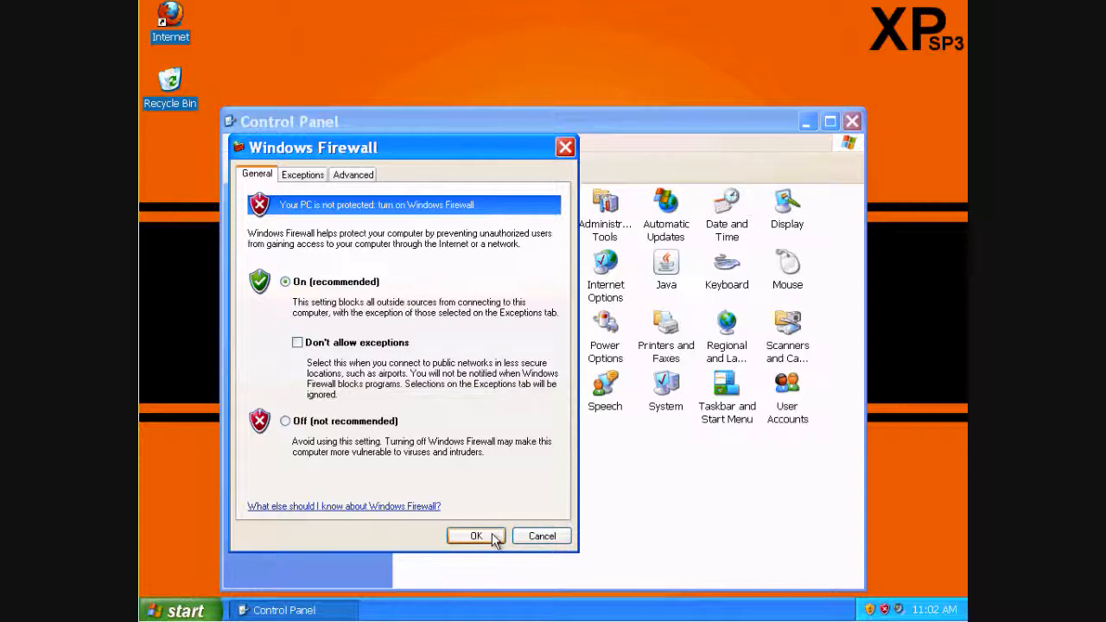
pyautogui.click(476, 536)
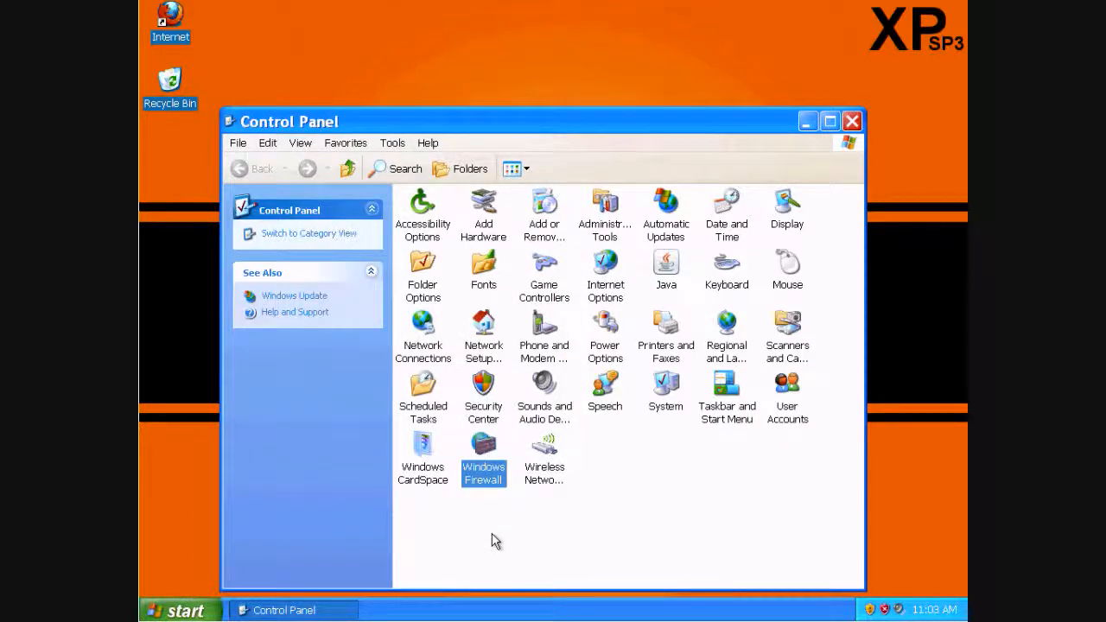
pyautogui.moveTo(853, 120)
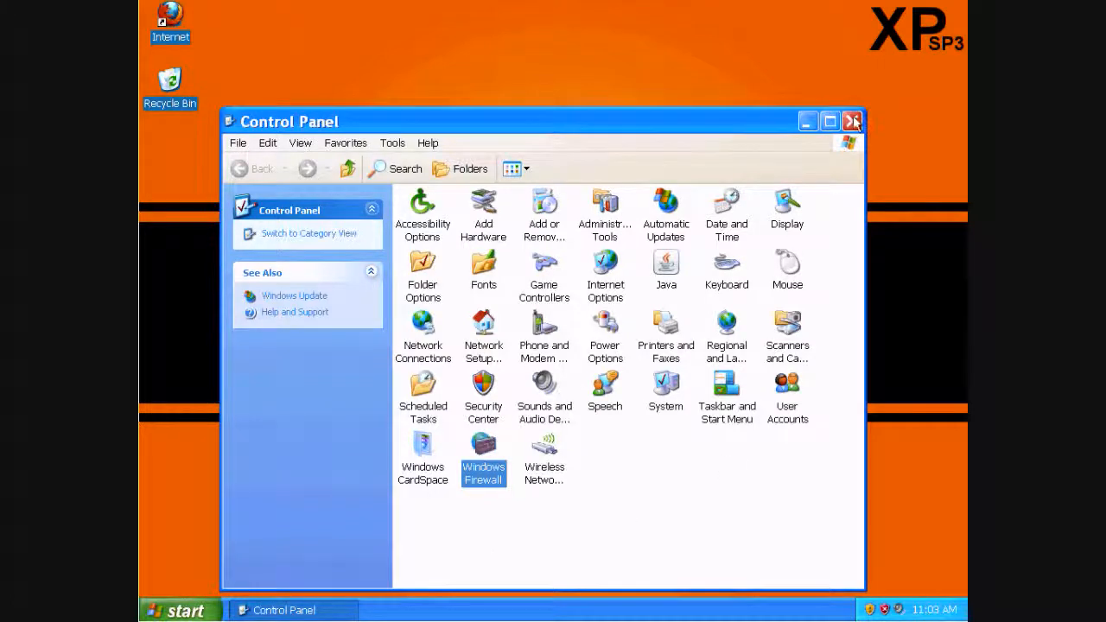
# - Close Control Panel, leaving the plain desktop with the firewall on
pyautogui.click(853, 121)
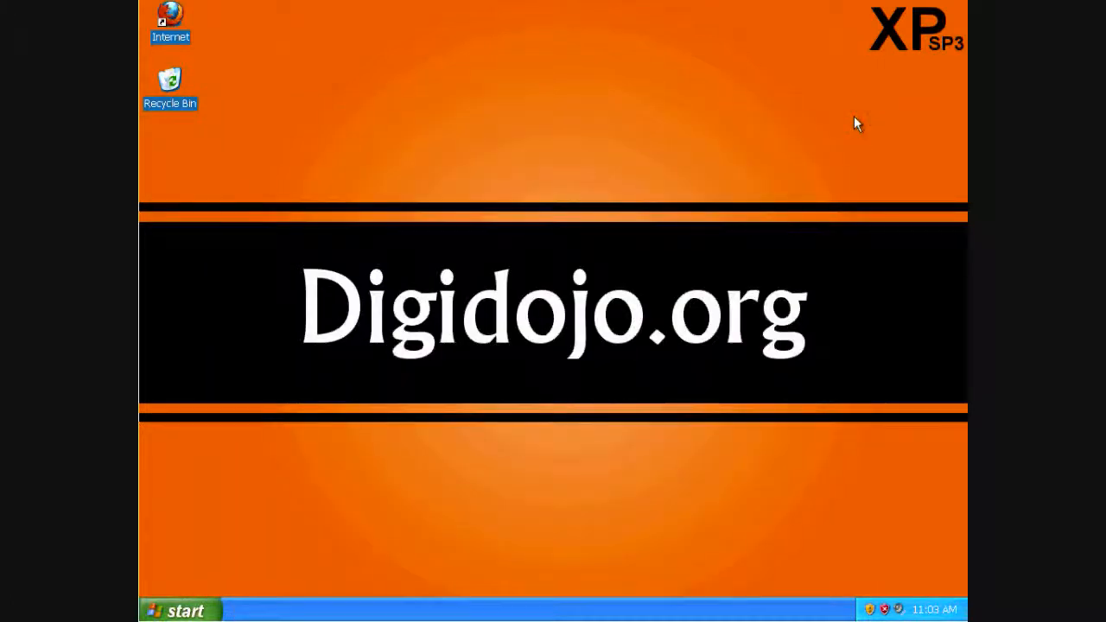